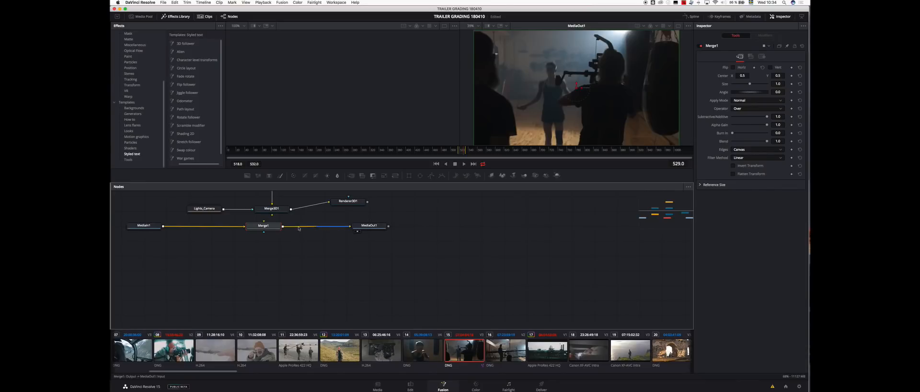
# Step: Connect Renderer3D1's output to Merge1's foreground so the 3D render overlays the clip
pyautogui.click(263, 225)
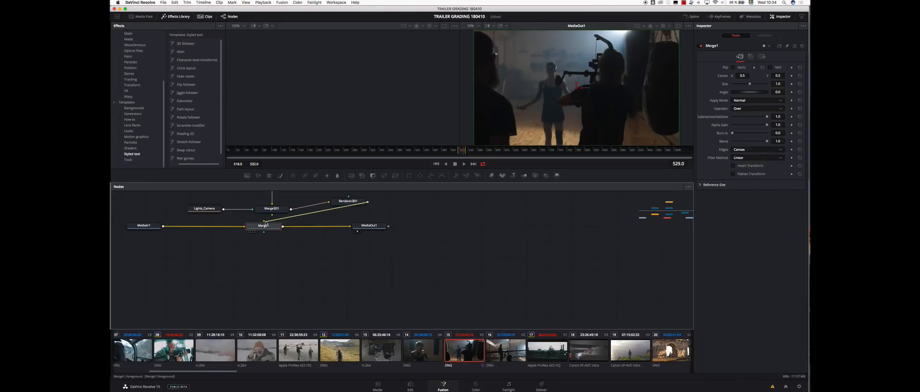
pyautogui.click(264, 225)
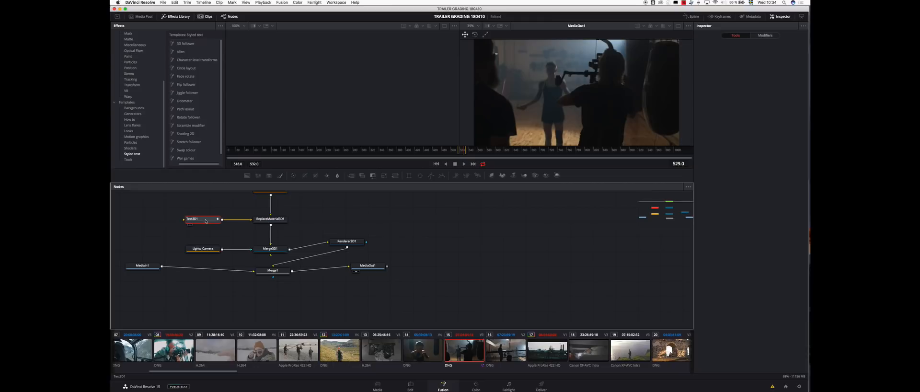
# Step: View MediaOut1's composite with 'left to right' text, then select Chrome1 in the Inspector
pyautogui.click(192, 219)
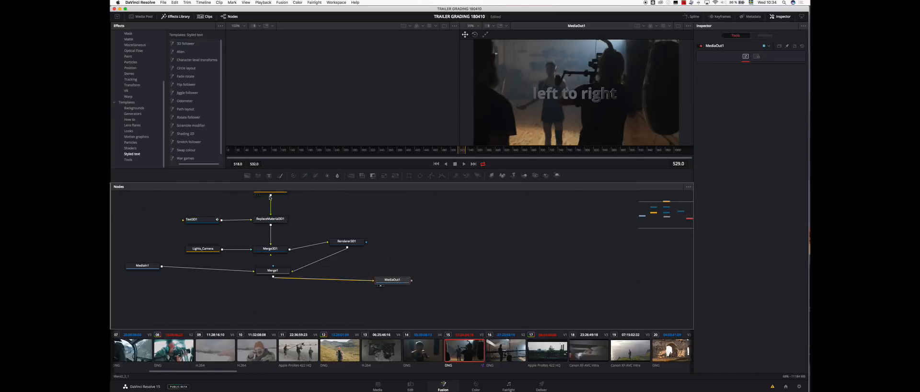
pyautogui.click(273, 205)
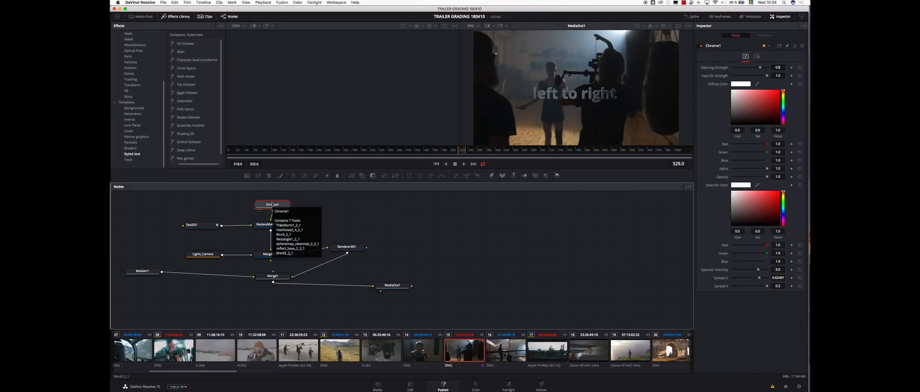